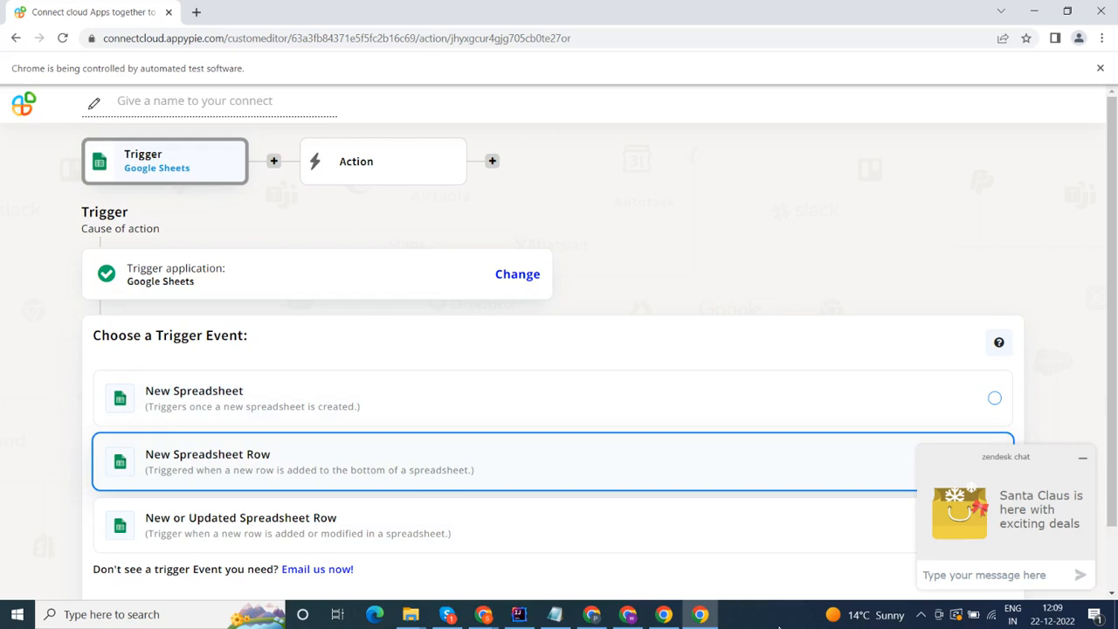
Set 'New Spreadsheet Row' as the Google Sheets trigger event and confirm it
click(994, 428)
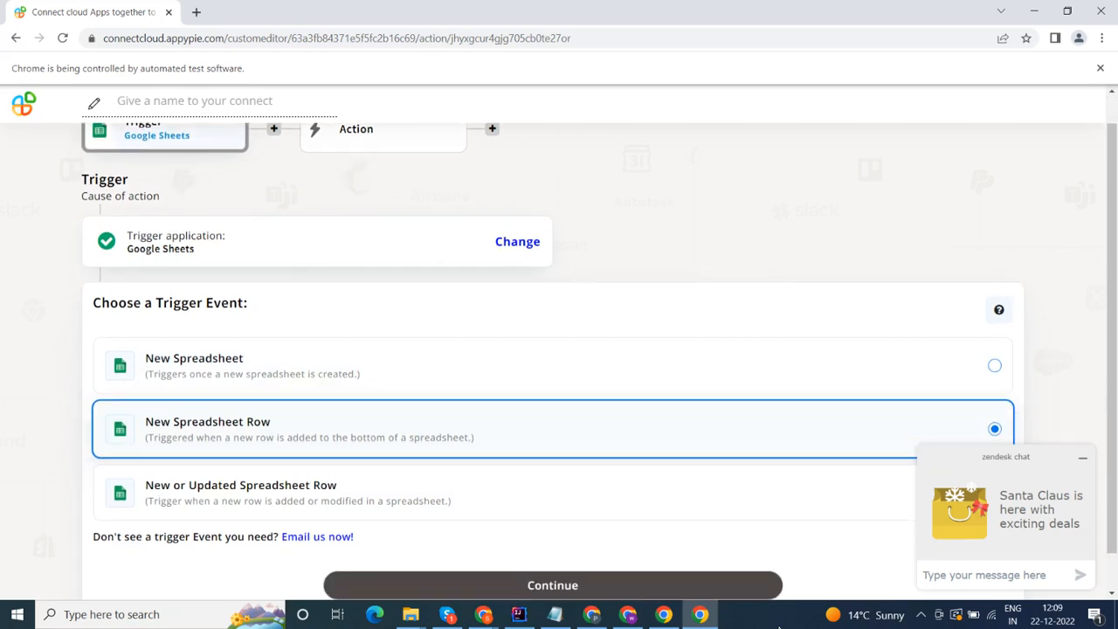
click(552, 585)
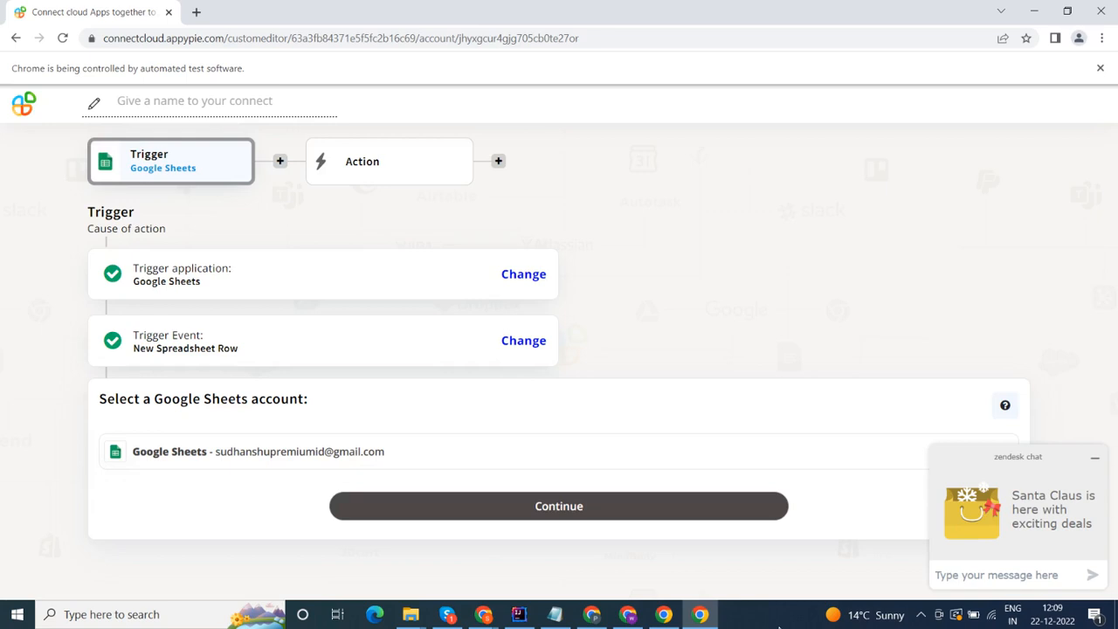
Use the connected Google Sheets account and list the available spreadsheets
click(559, 506)
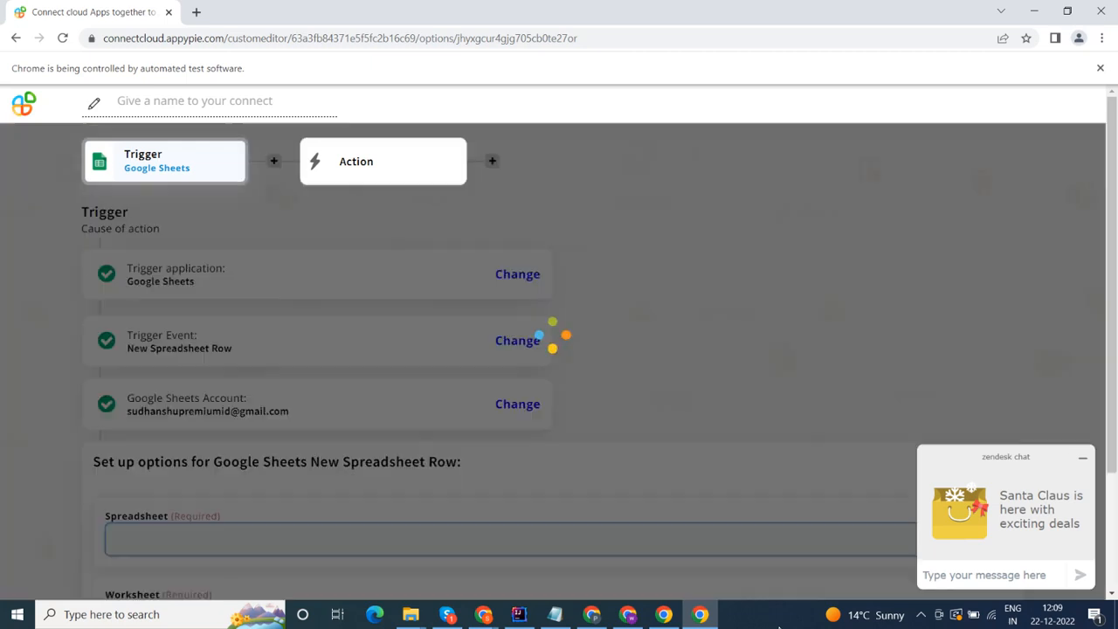
click(509, 539)
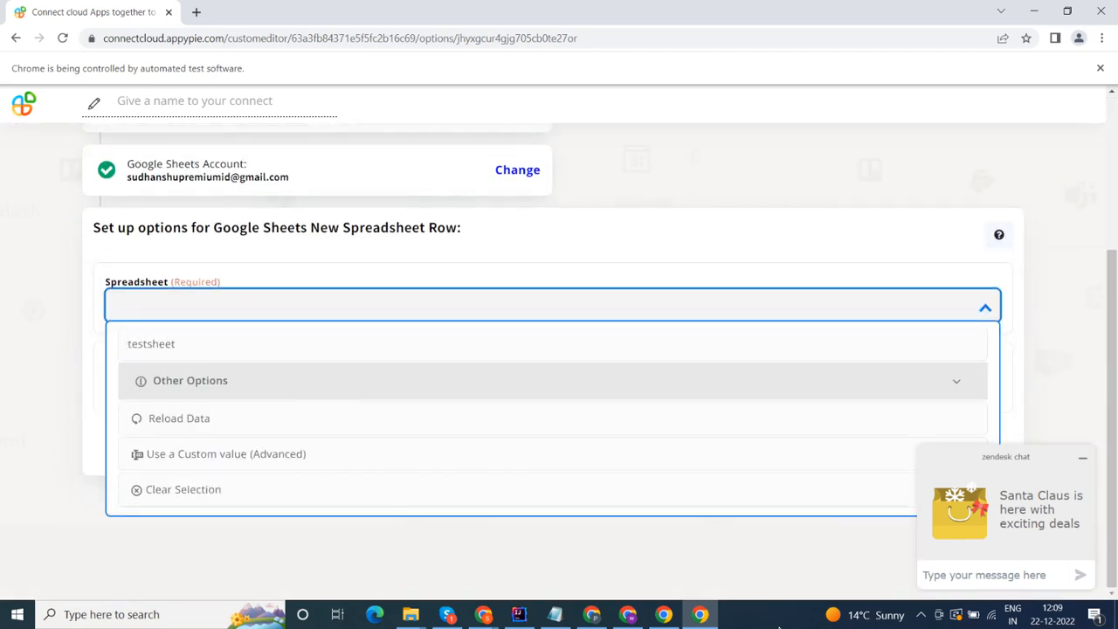
Choose spreadsheet 'testsheet' with worksheet 'Sheet2' and confirm the trigger options
click(151, 343)
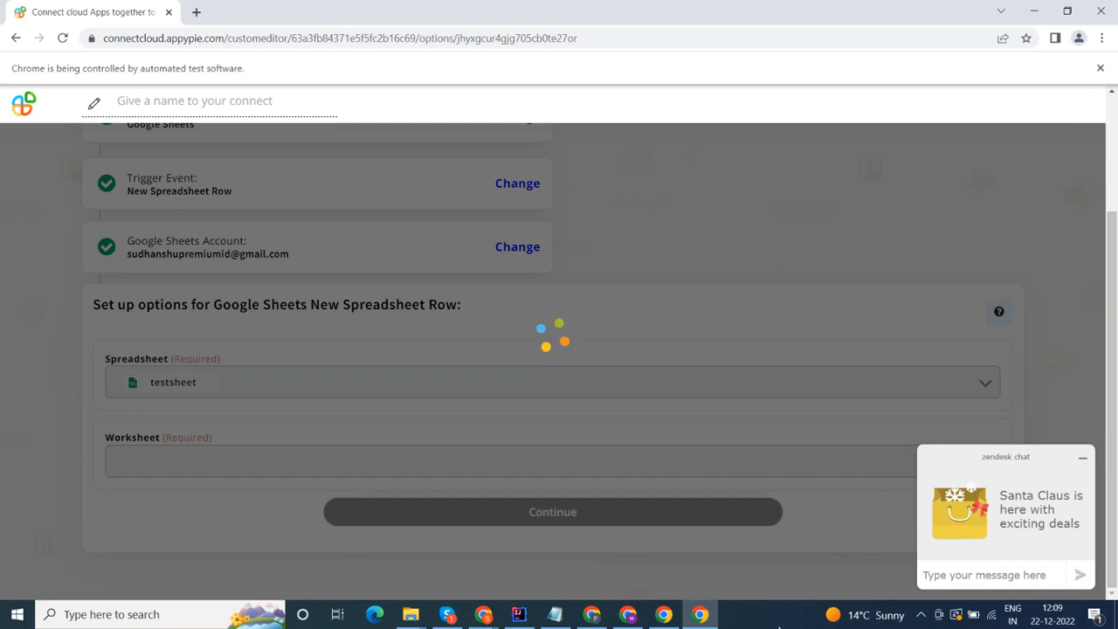
click(553, 461)
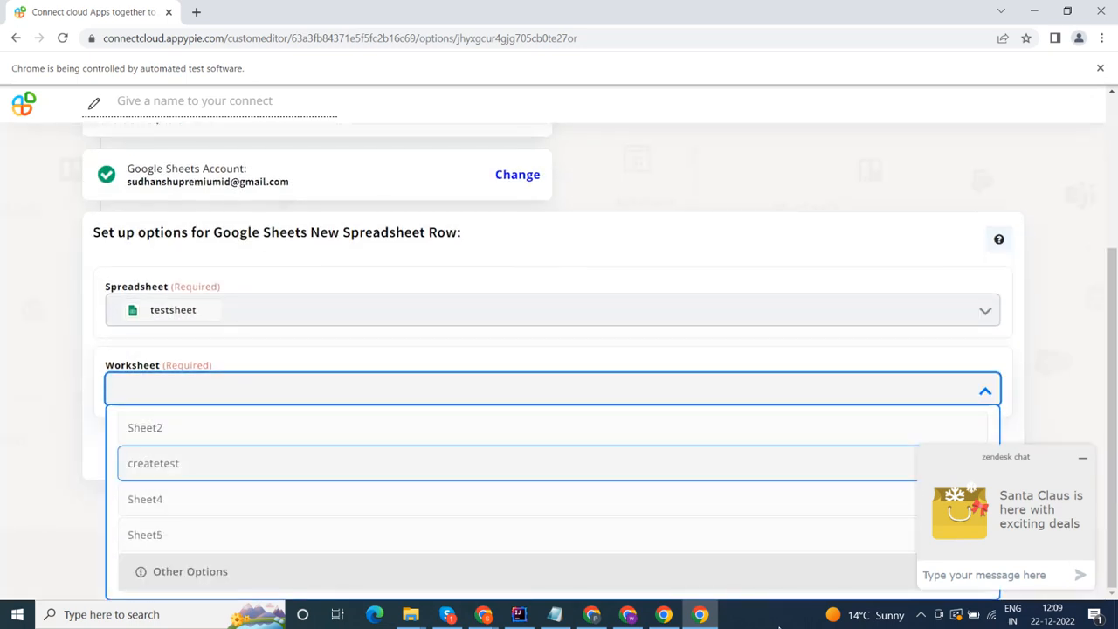
click(145, 427)
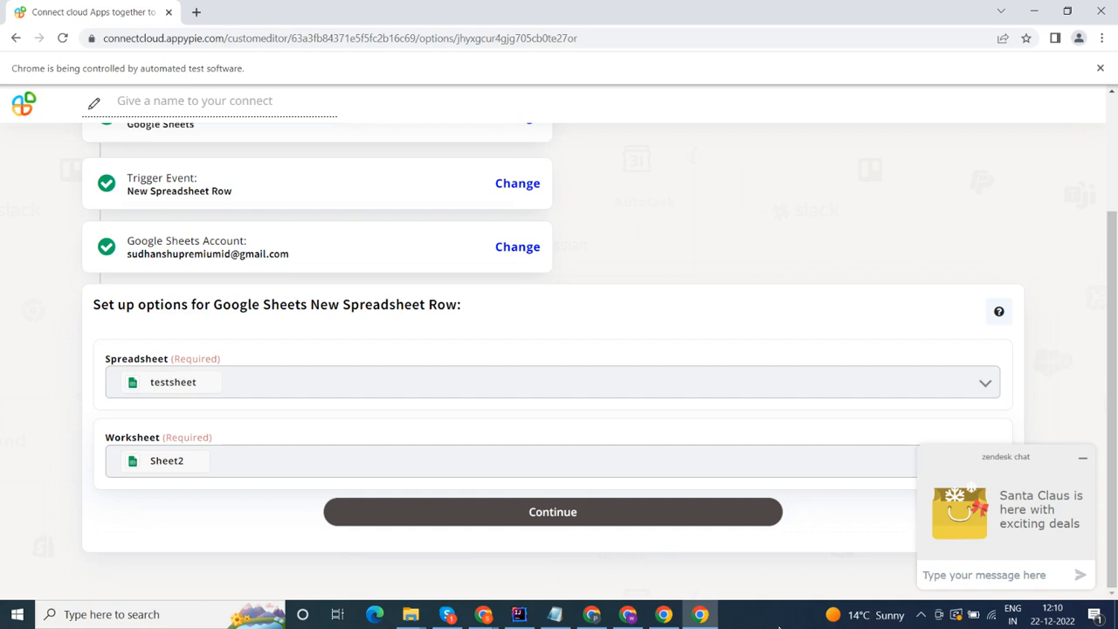
click(552, 511)
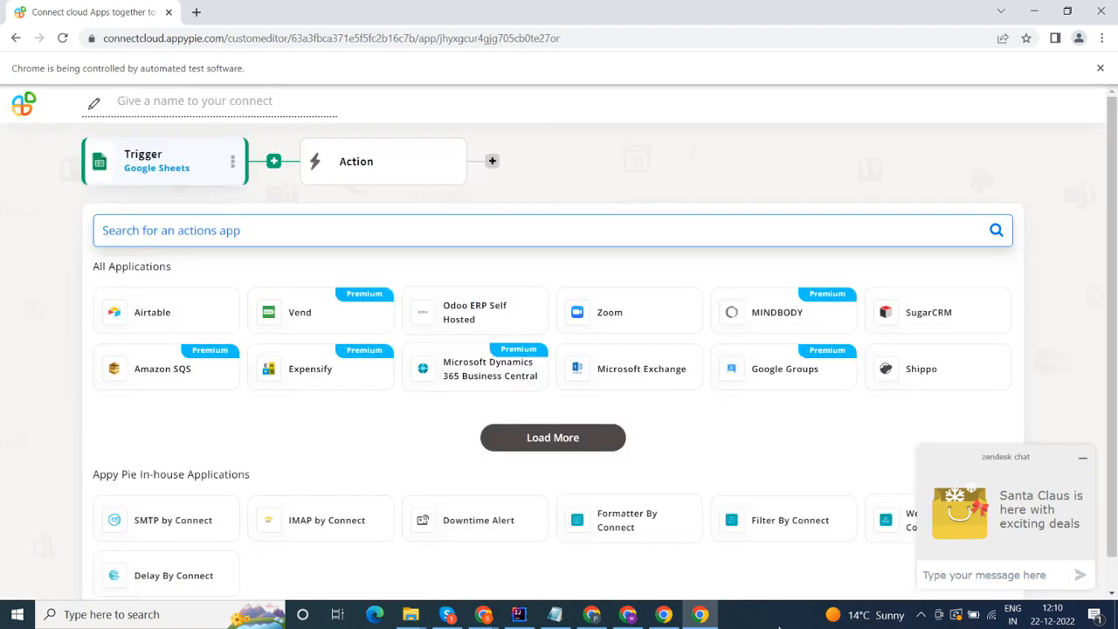
Search the action apps for 'Zoho Desk'
text(Zoho Desk)
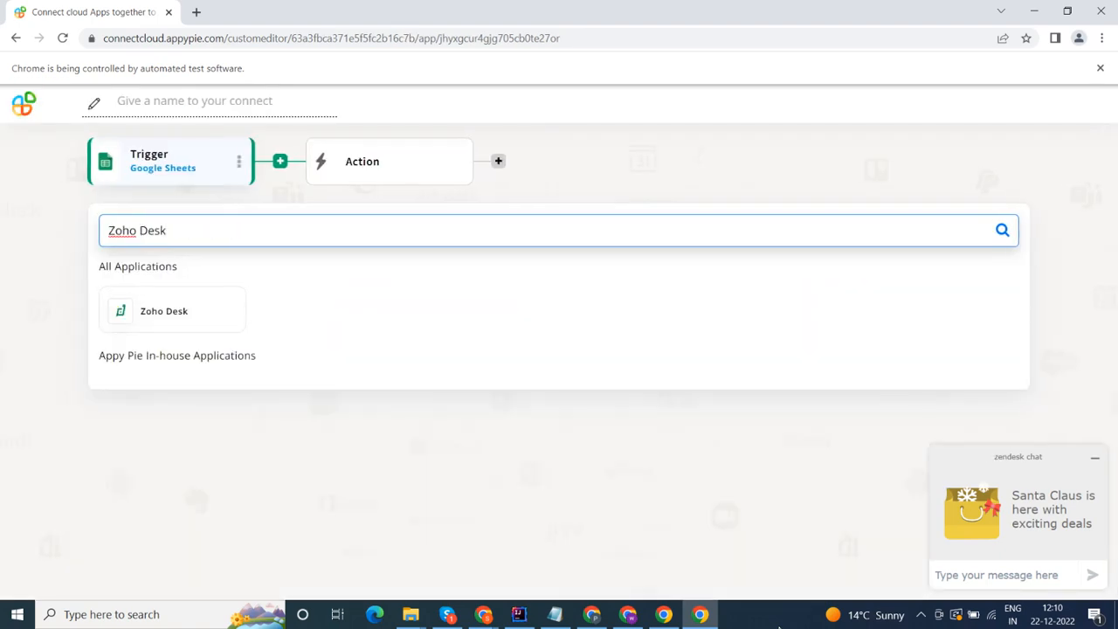